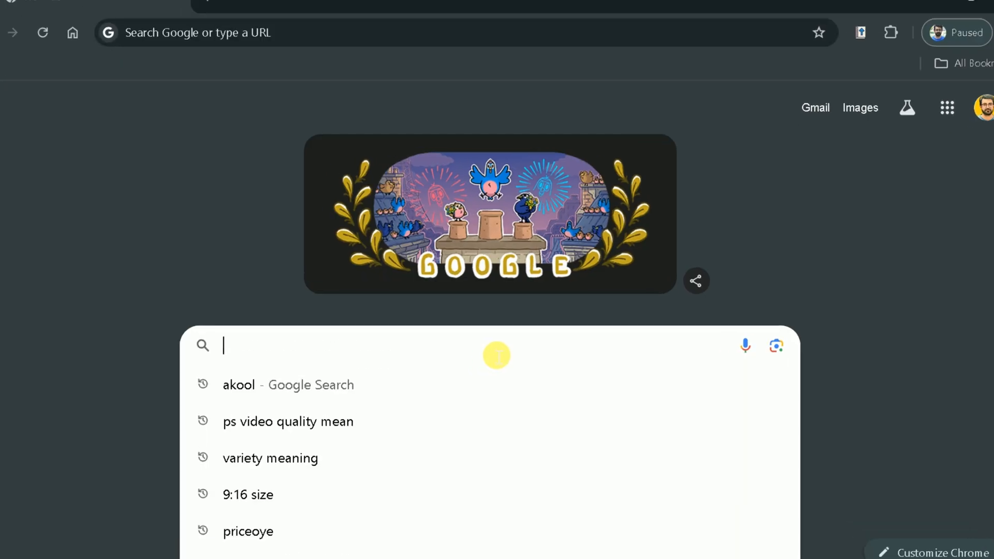
Step: Search Google for 'akool' to list the official AKOOL website
type("Akool")
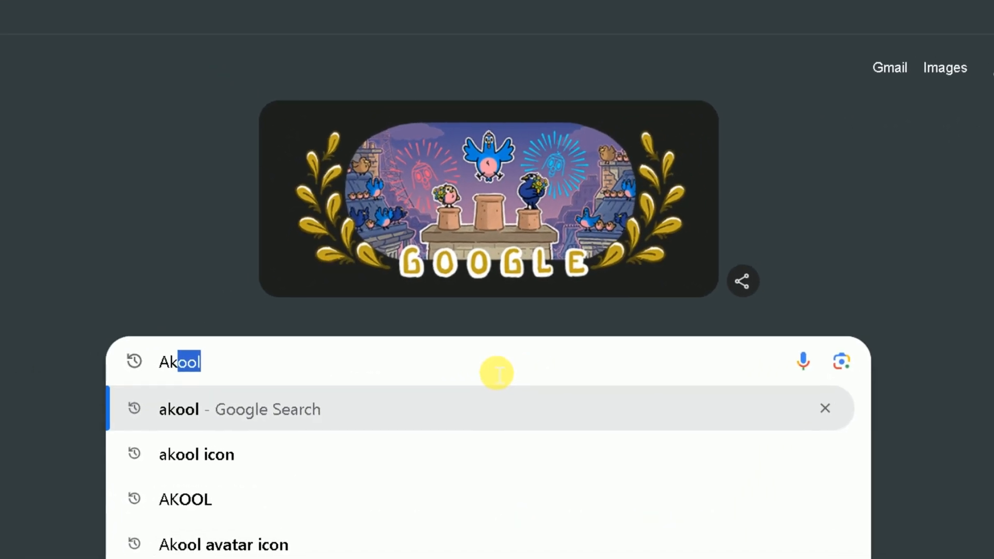
left_click(179, 409)
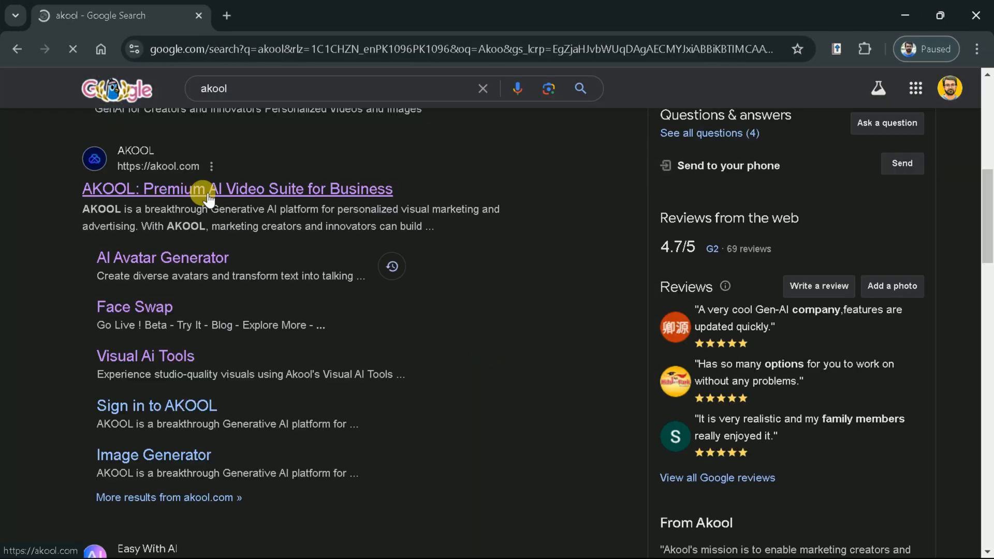
Step: Open akool.com and scroll down to its advertising use-case and testimonial sections
left_click(211, 189)
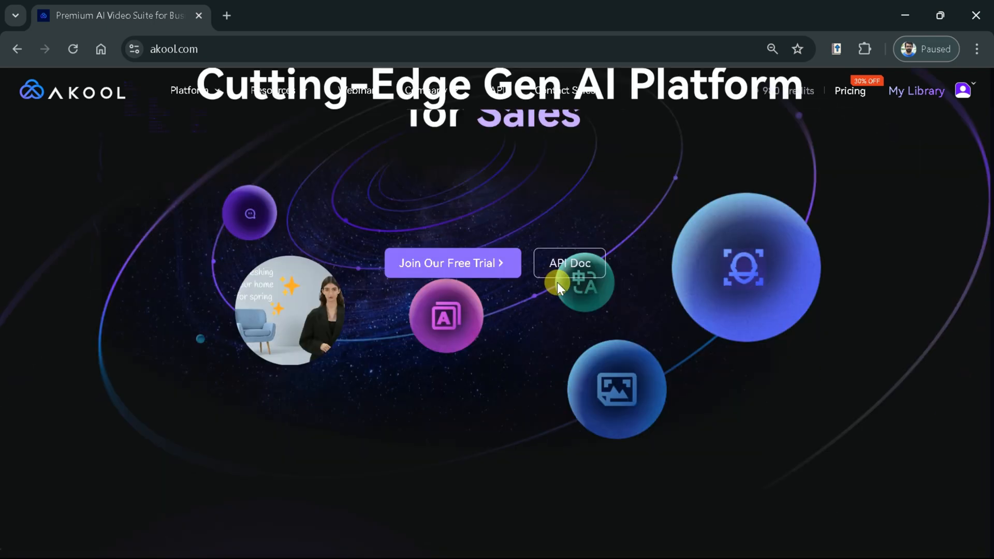
scroll("down", 3)
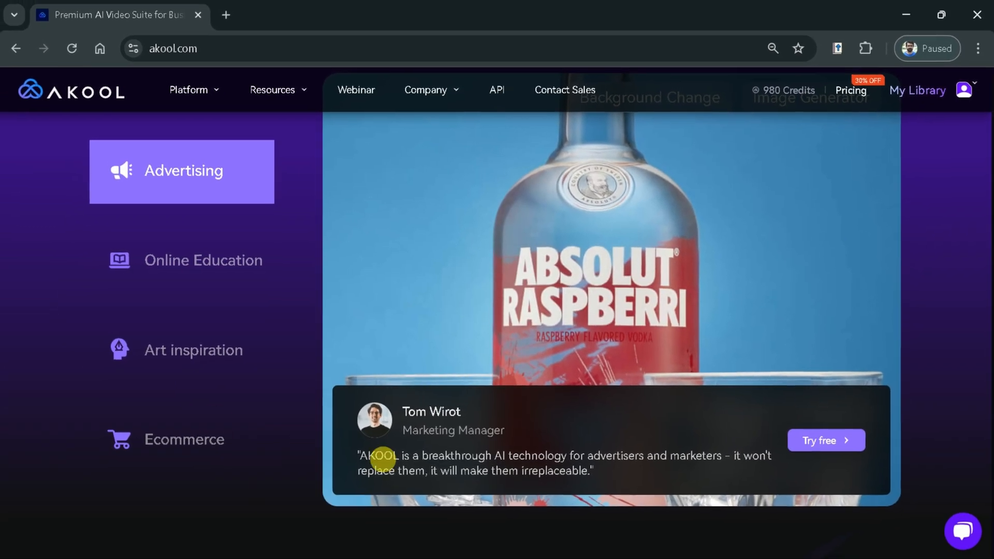
Step: Open Realistic Avatar from the Platform menu and scroll through its landing page
left_click(189, 89)
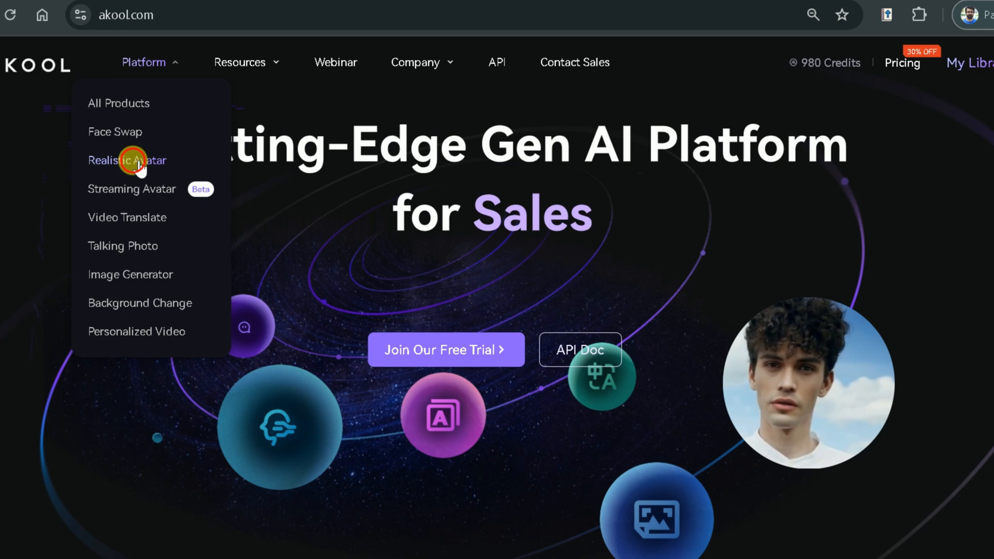
left_click(136, 161)
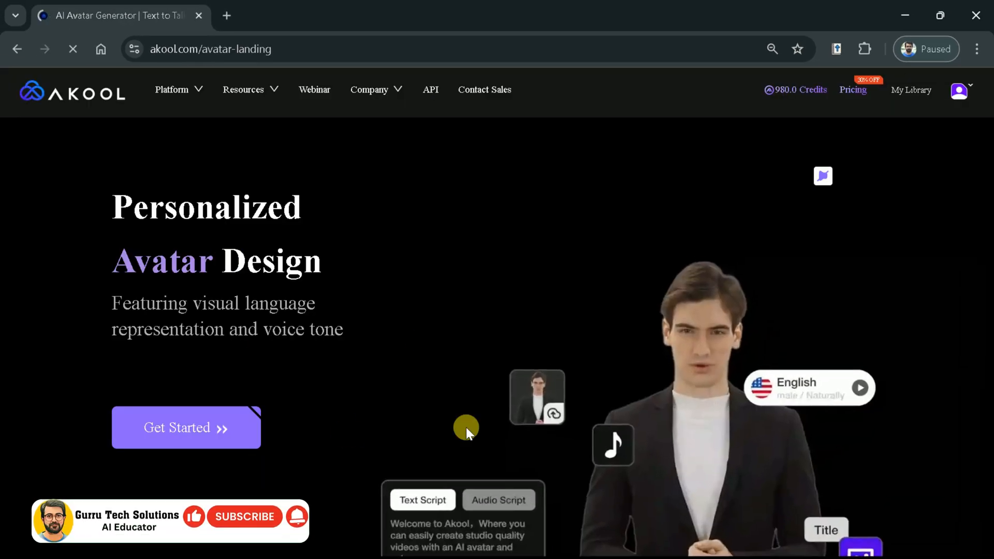
scroll("down", 3)
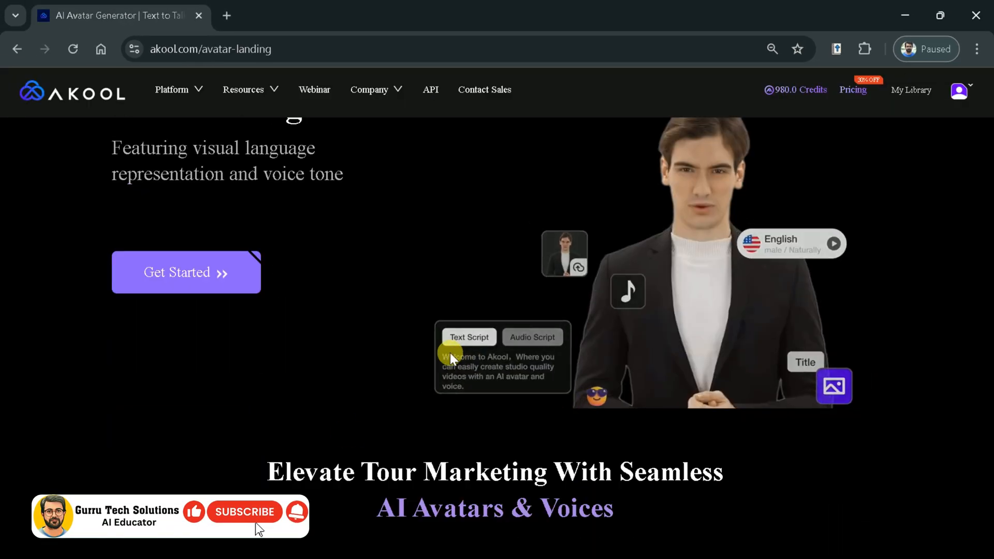
scroll("down", 3)
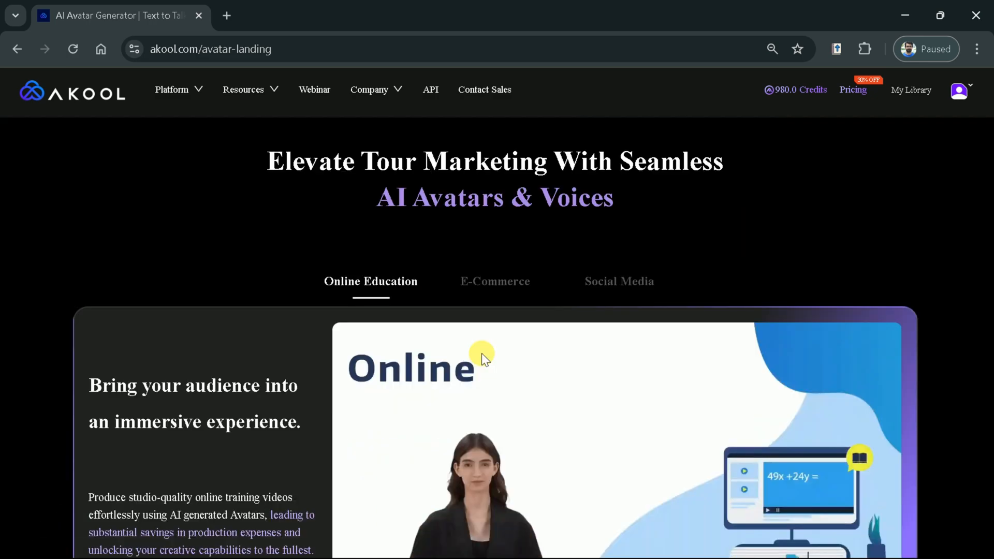
scroll("down", 3)
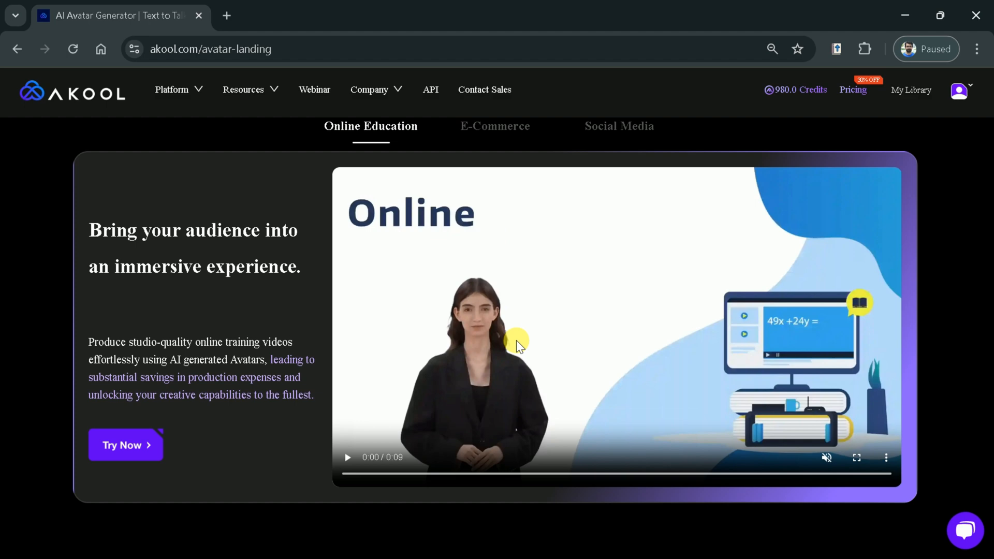
scroll("down", 3)
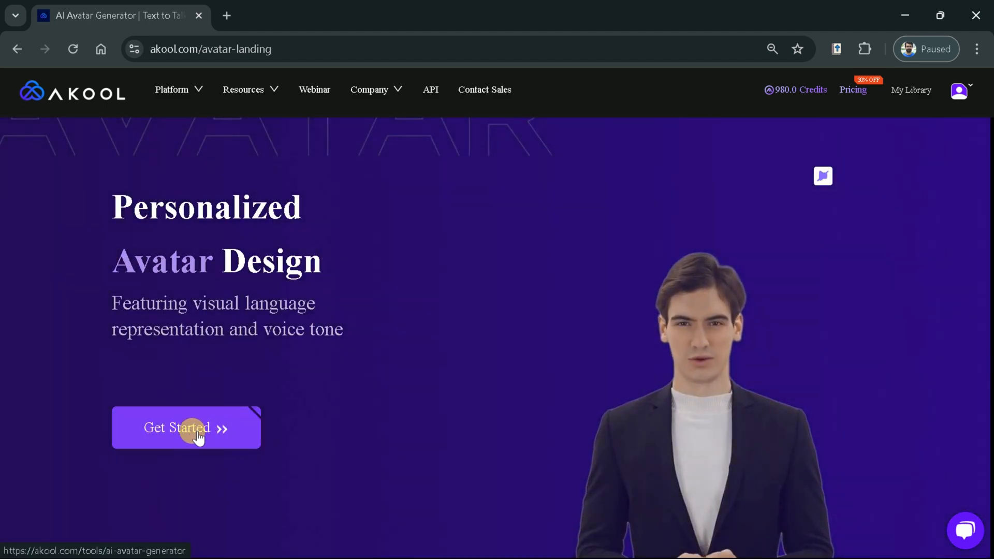
Step: Launch the avatar generator via Get Started and show the Avatar picker
left_click(187, 428)
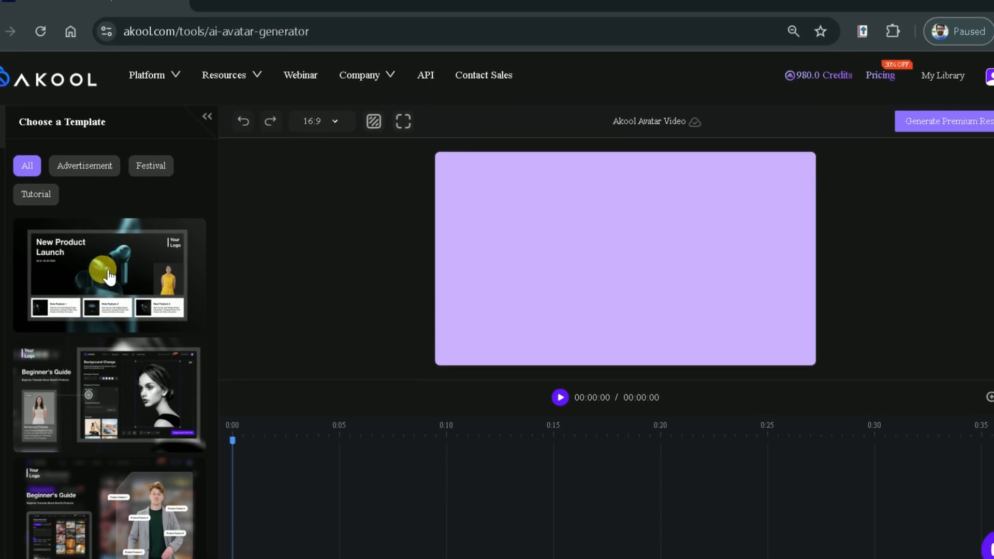
scroll("down", 3)
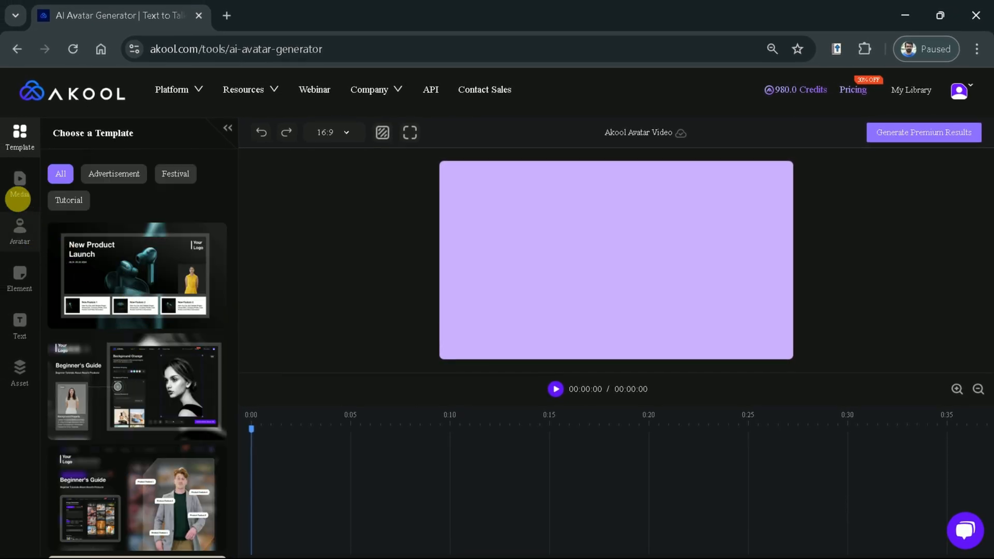
left_click(19, 191)
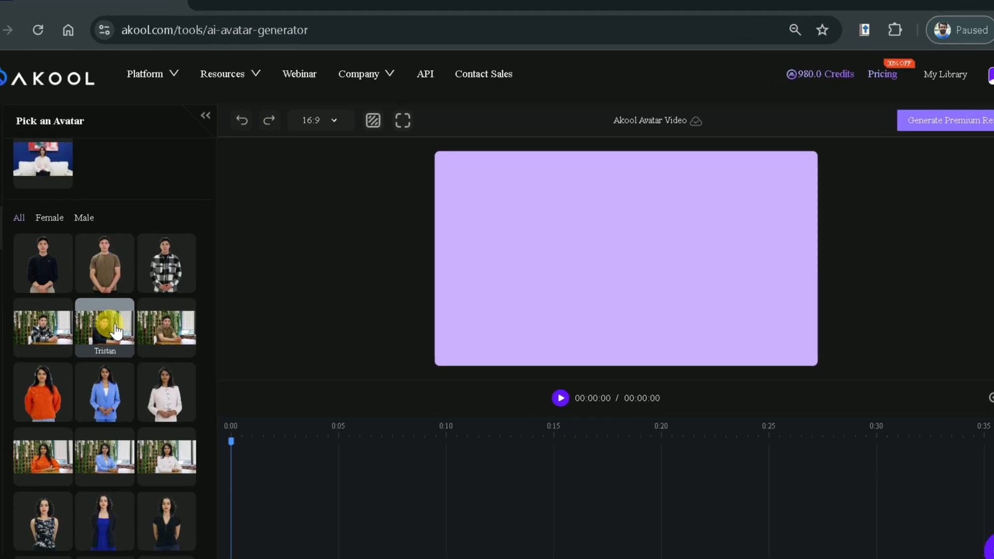
Step: Scroll the Pick an Avatar list and choose Brian, seated at a desk
scroll("down", 3)
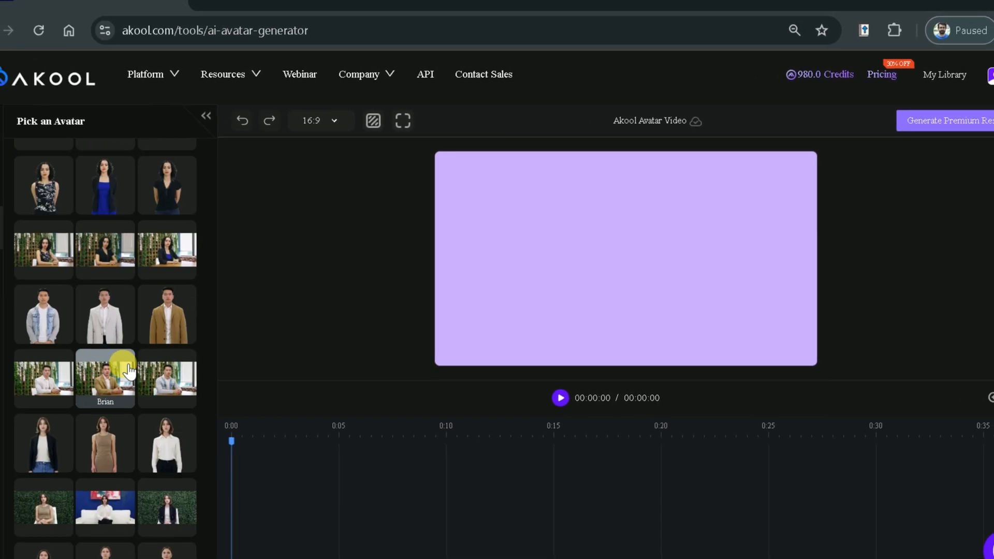
scroll("down", 3)
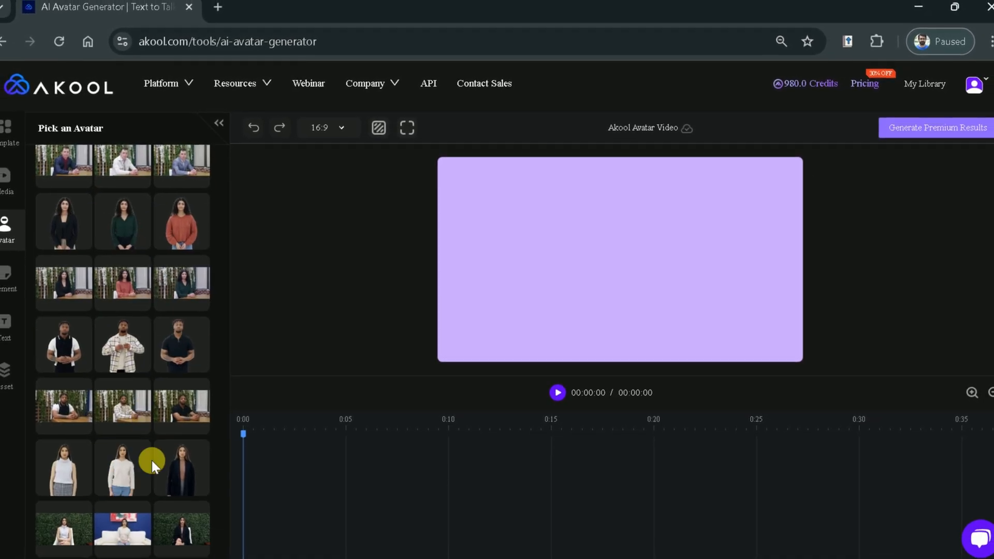
scroll("down", 3)
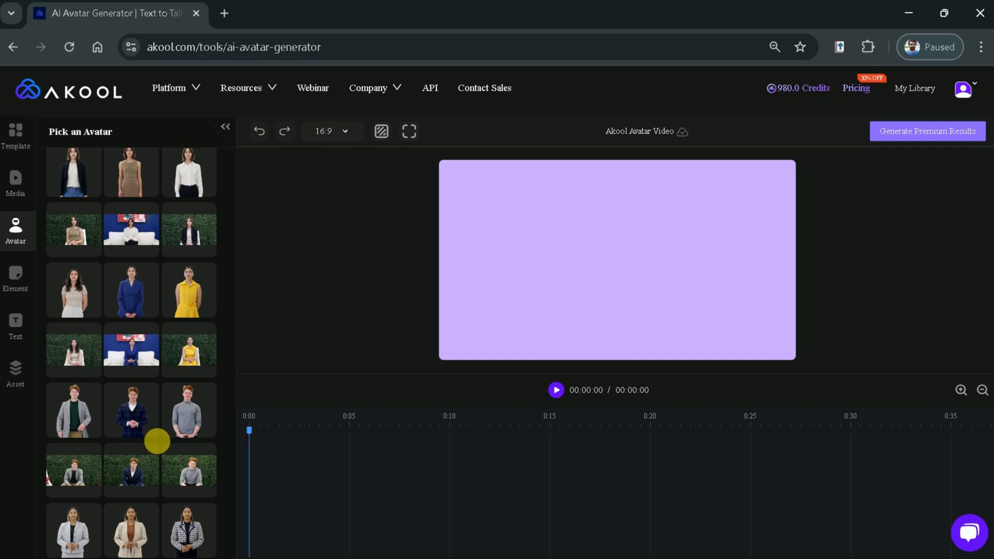
left_click(86, 299)
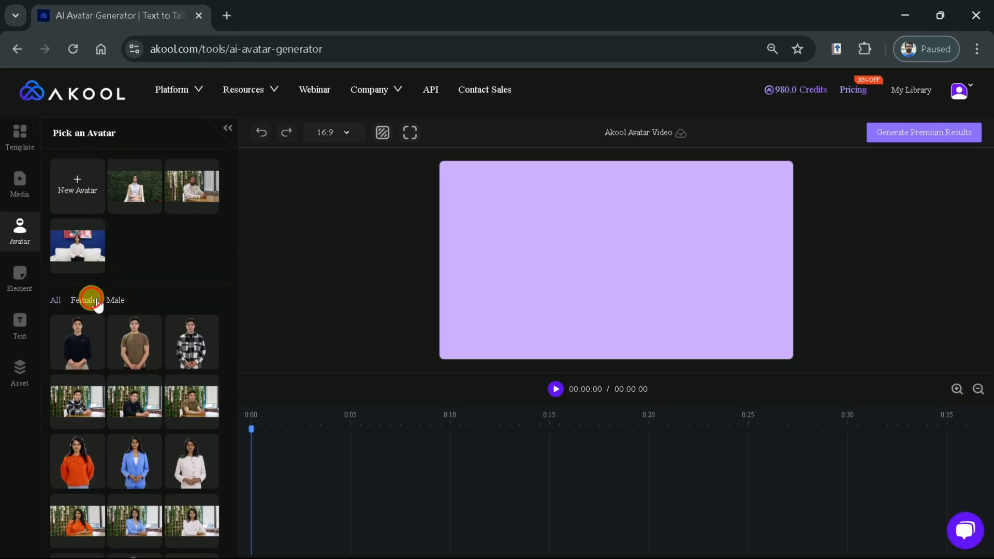
left_click(135, 320)
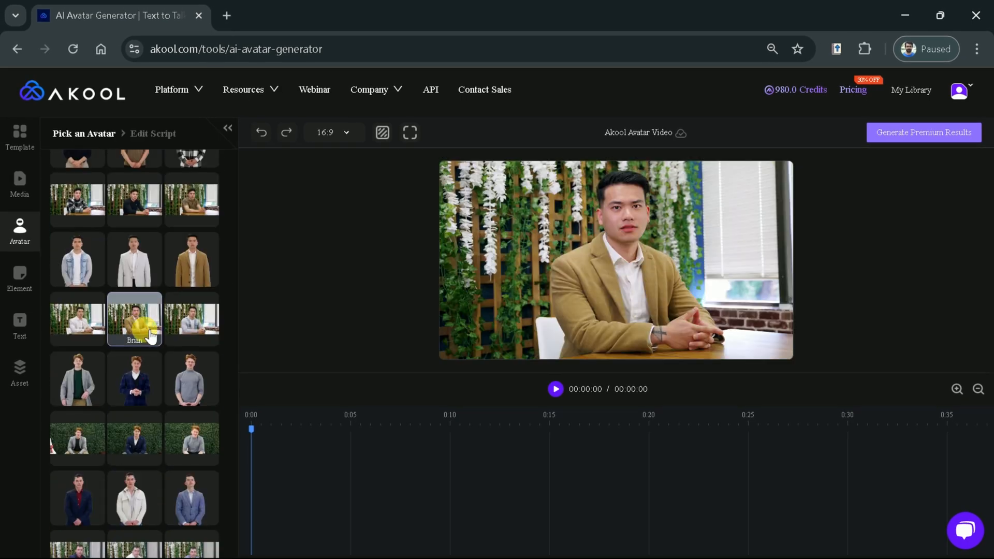
Step: Open Brian's Edit Script, try the Audio Script option, and reach Song Generation
left_click(135, 319)
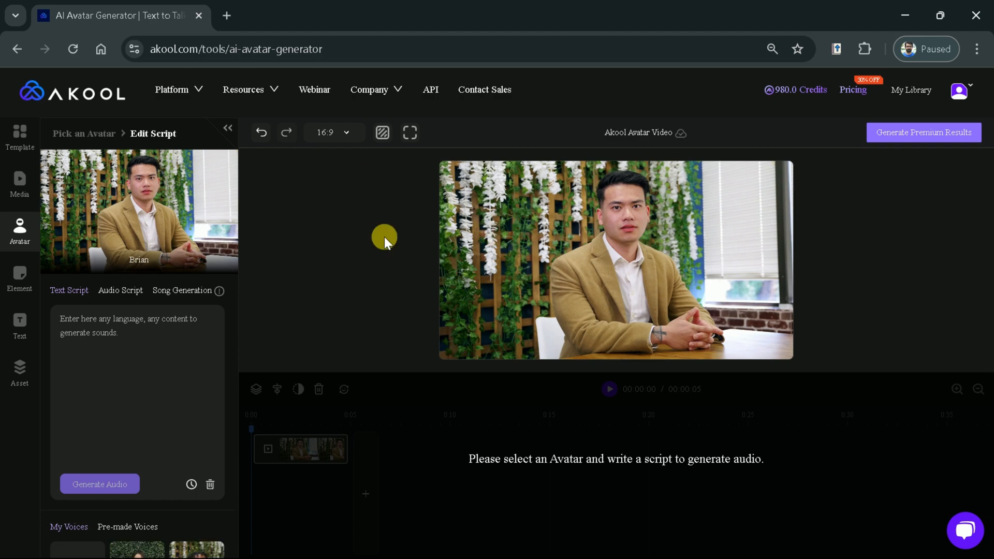
mouse_move(398, 258)
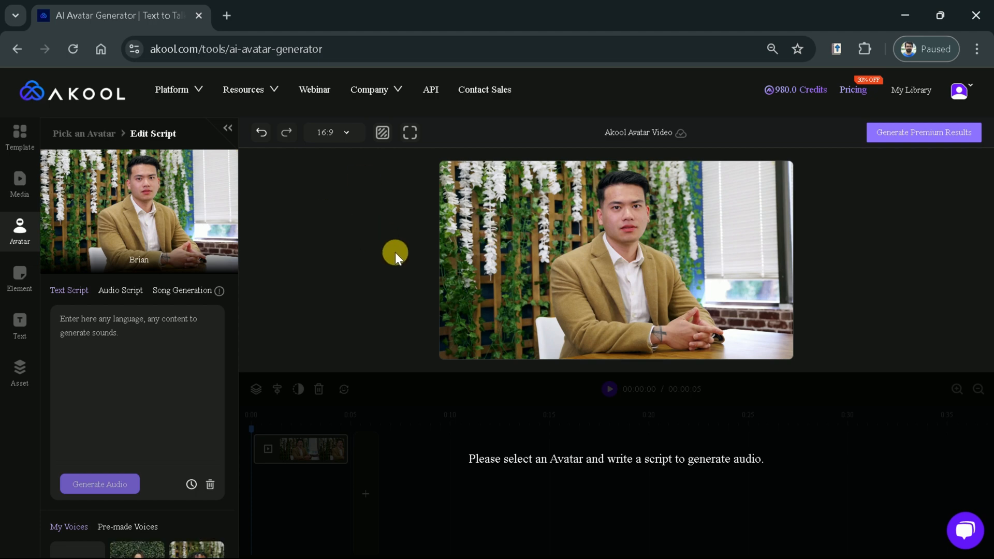
left_click(333, 133)
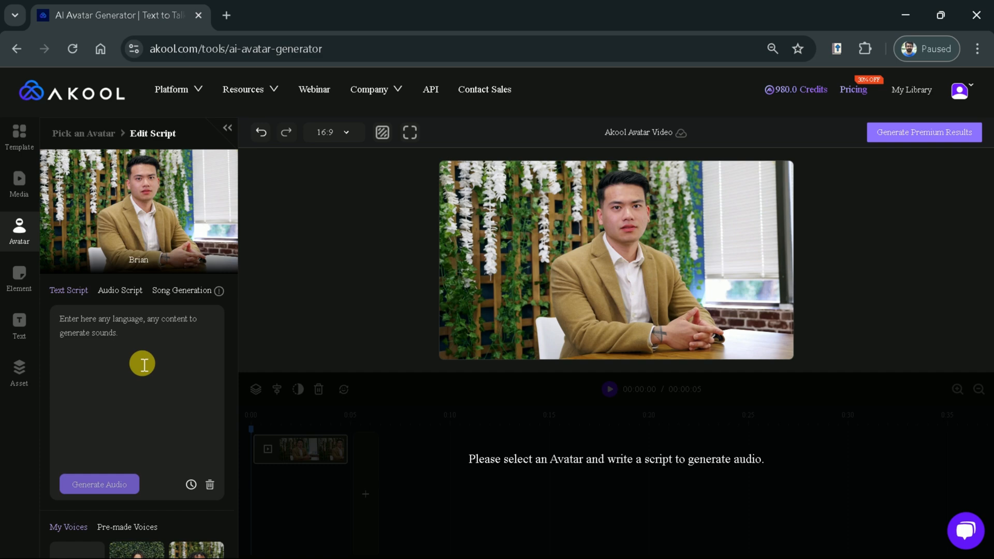
left_click(119, 290)
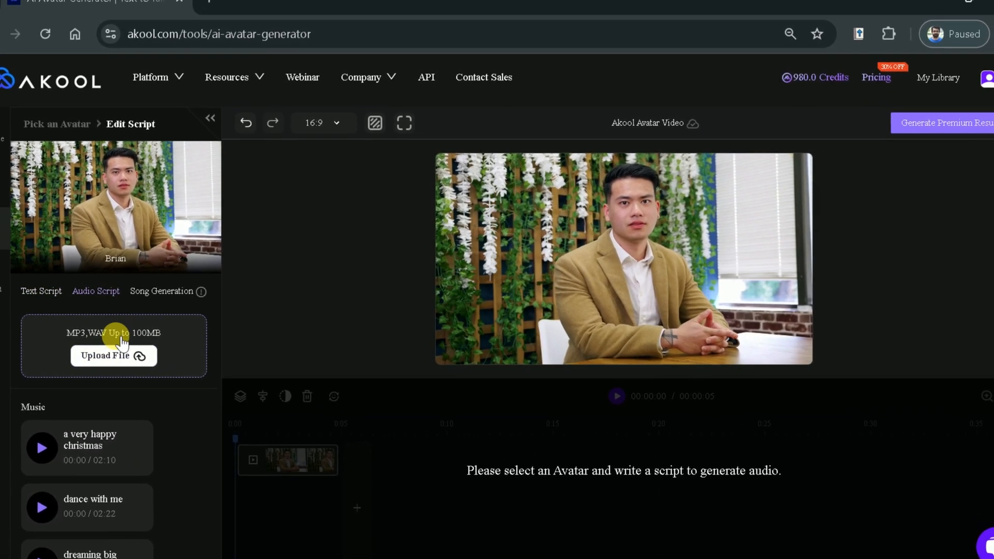
scroll("down", 3)
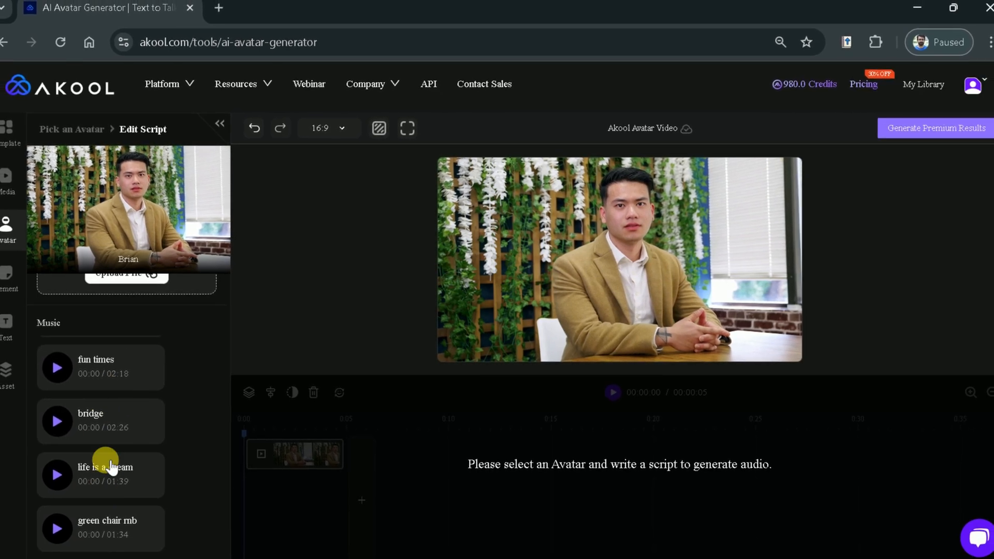
left_click(181, 291)
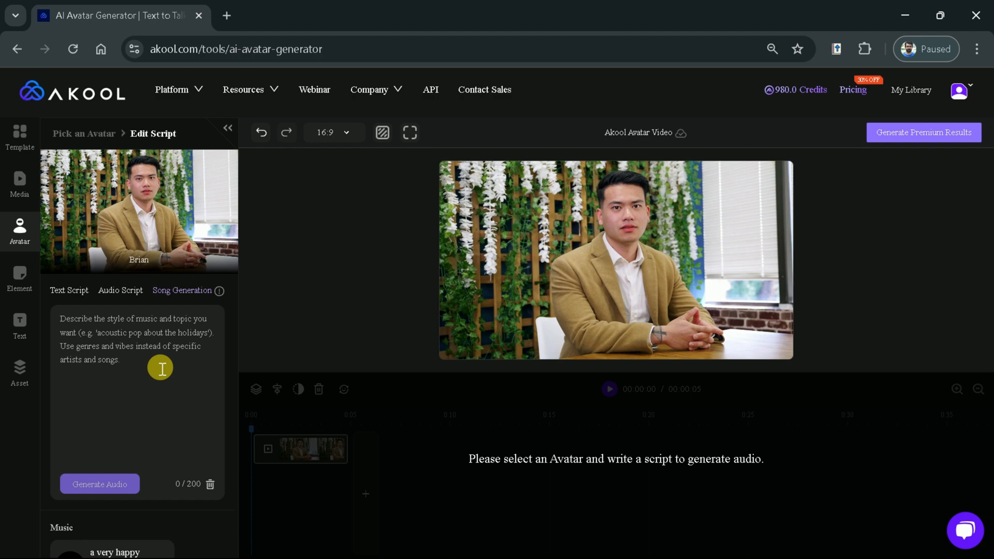
mouse_move(128, 399)
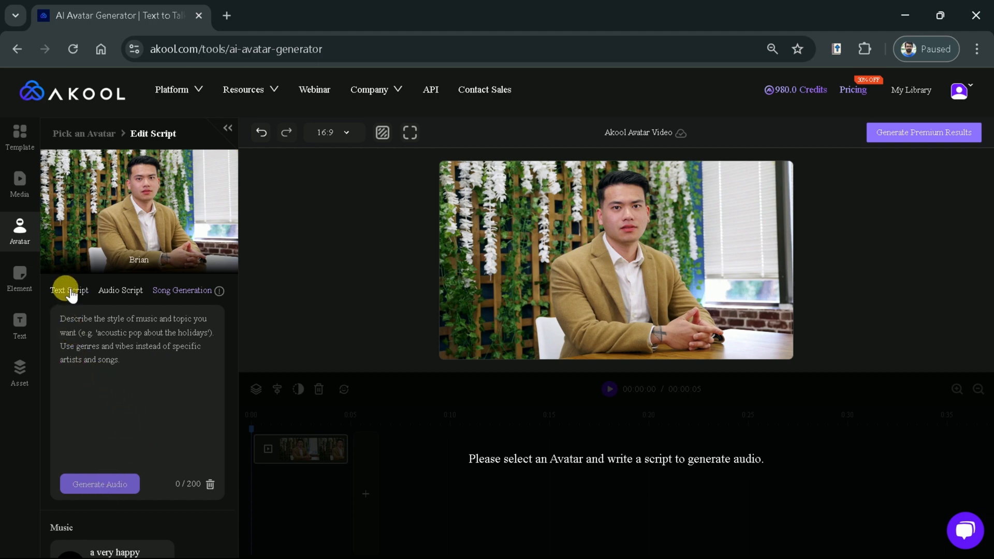
Step: Enter Brian's promotional narration about creating personalized avatars with Akool
left_click(69, 290)
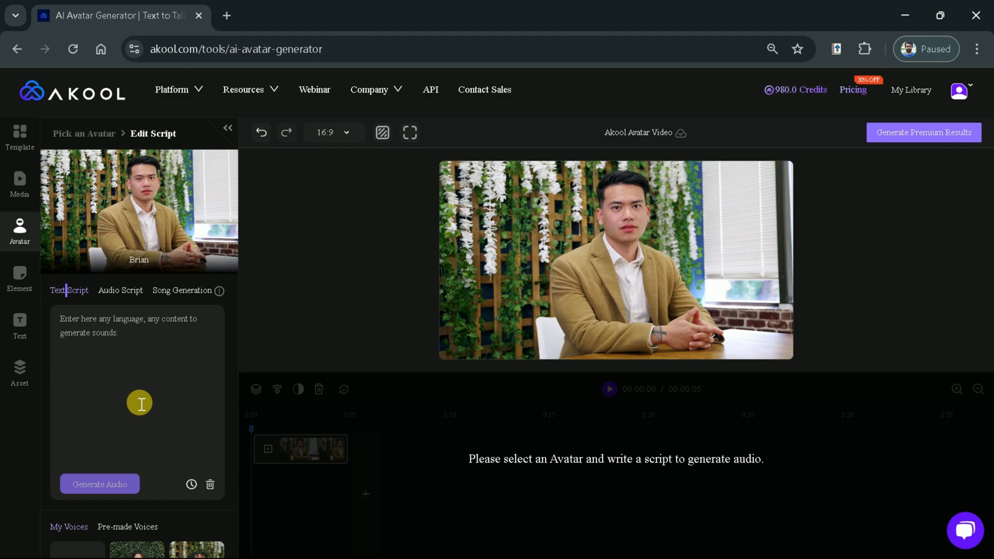
mouse_move(125, 354)
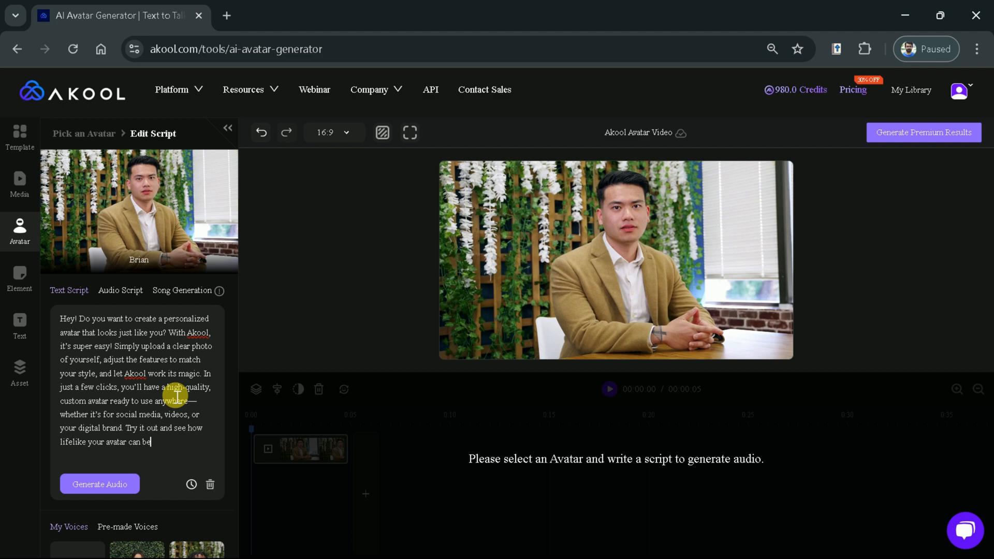
scroll("down", 3)
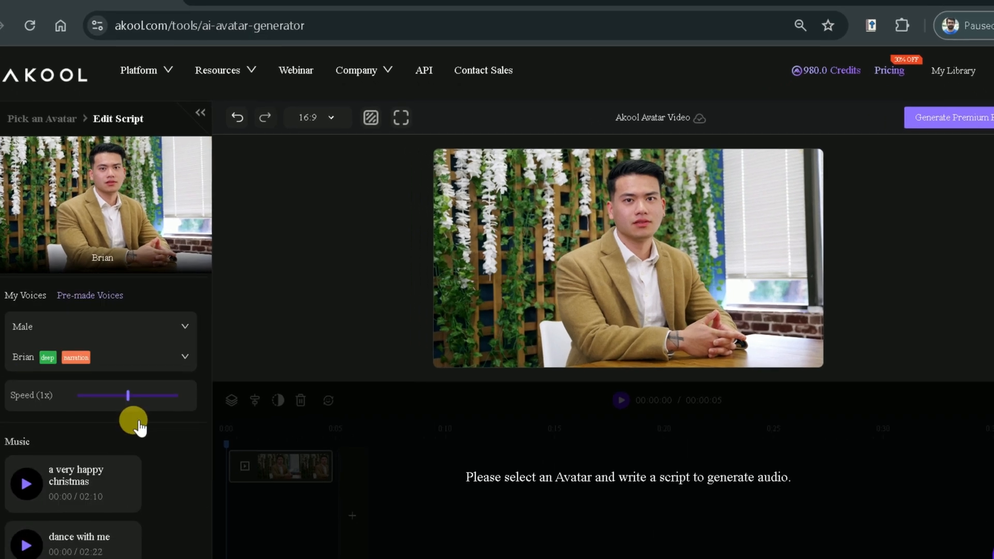
Step: Preview female pre-made voices, then switch the narration to a male voice
left_click(101, 327)
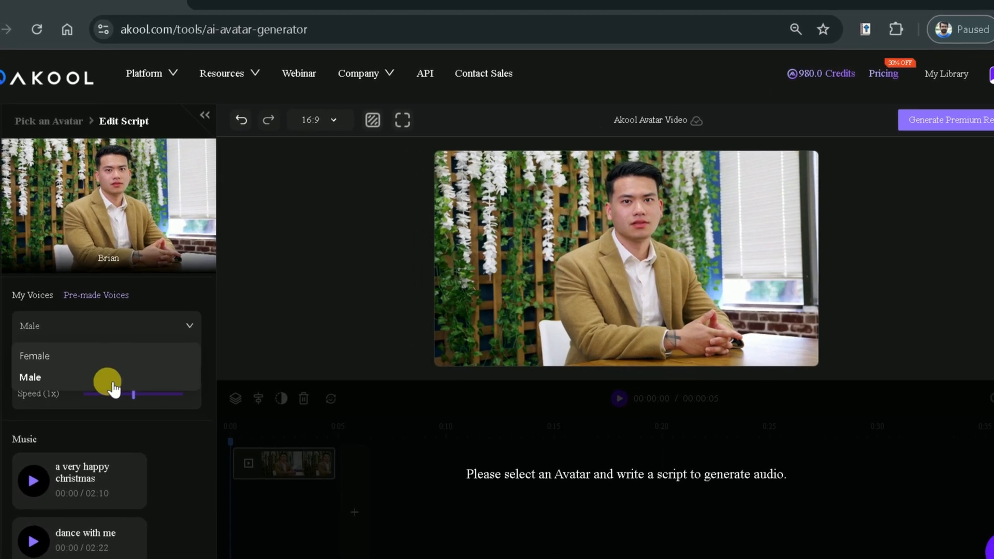
left_click(35, 355)
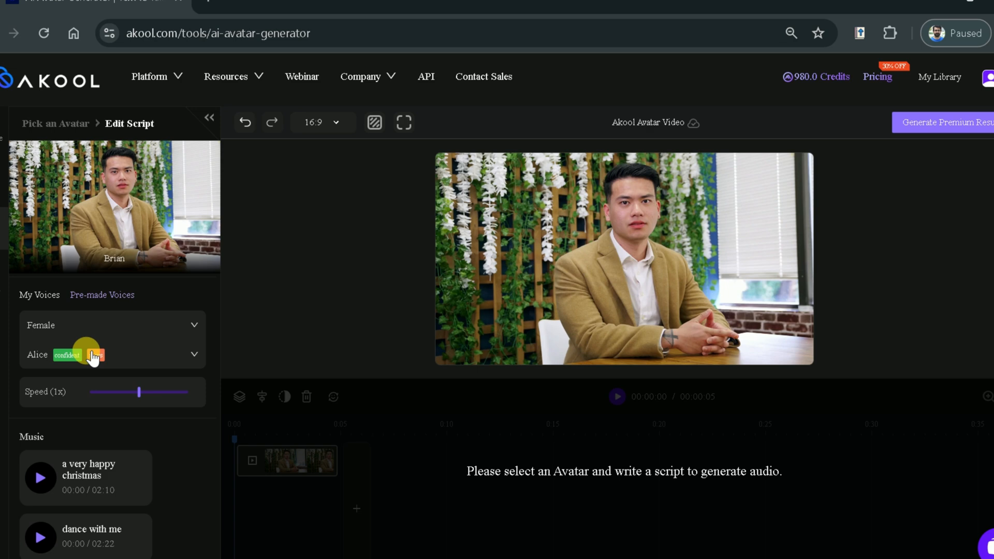
left_click(113, 355)
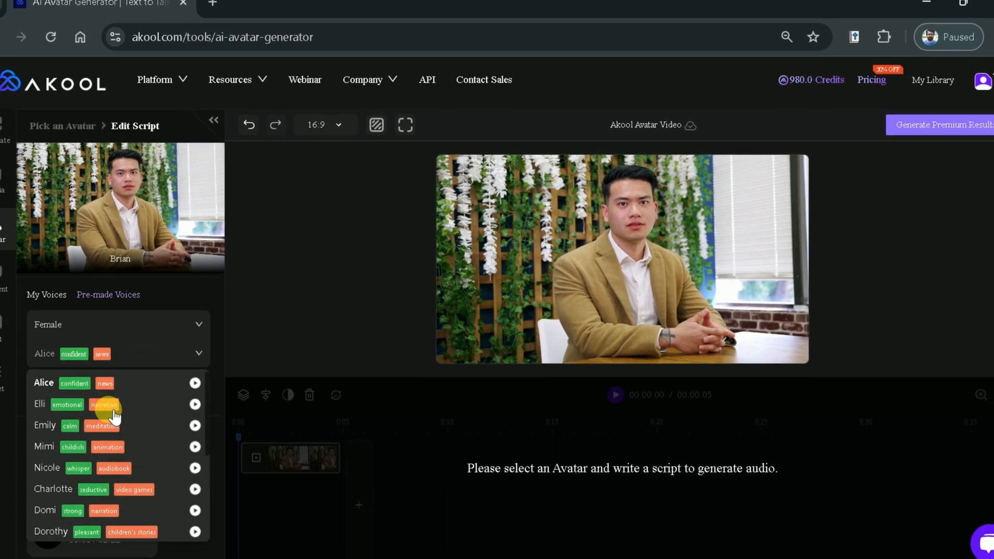
scroll("down", 3)
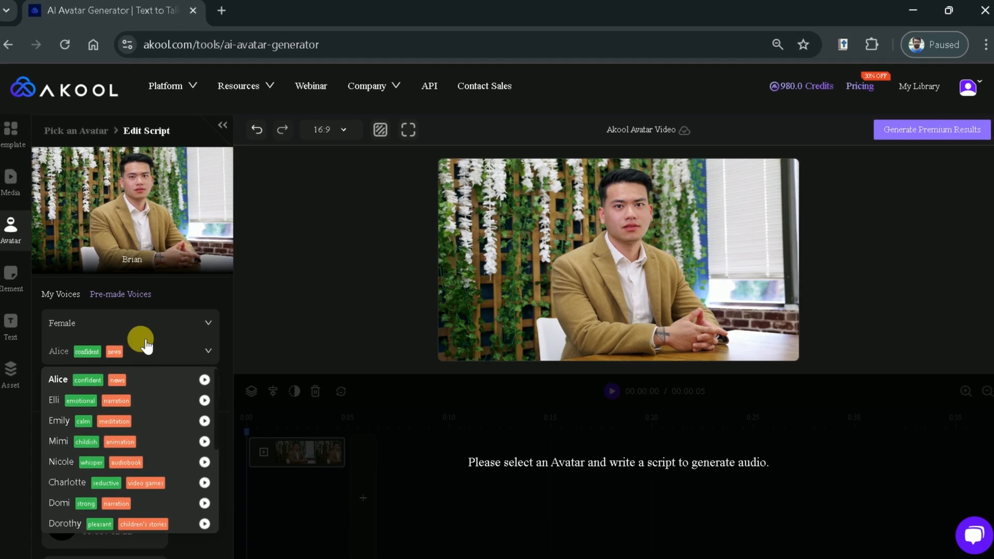
left_click(129, 323)
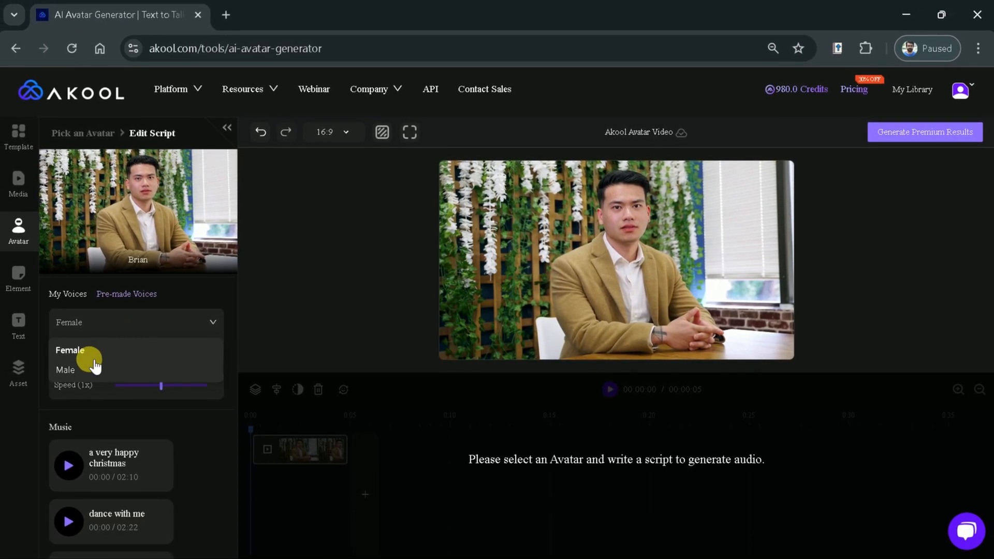
left_click(65, 369)
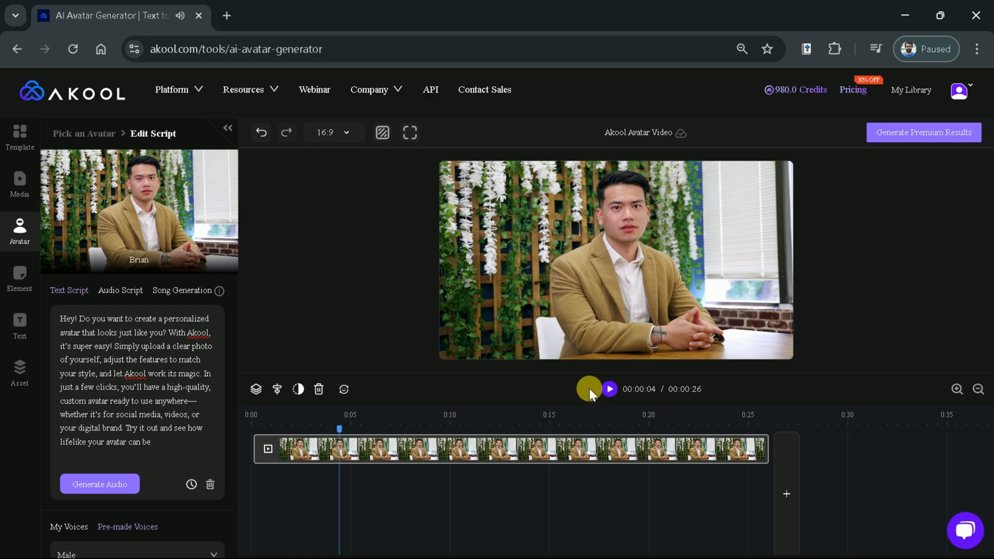
Step: Add WhatsApp and LinkedIn stickers from the Element panel and select their clips
left_click(20, 276)
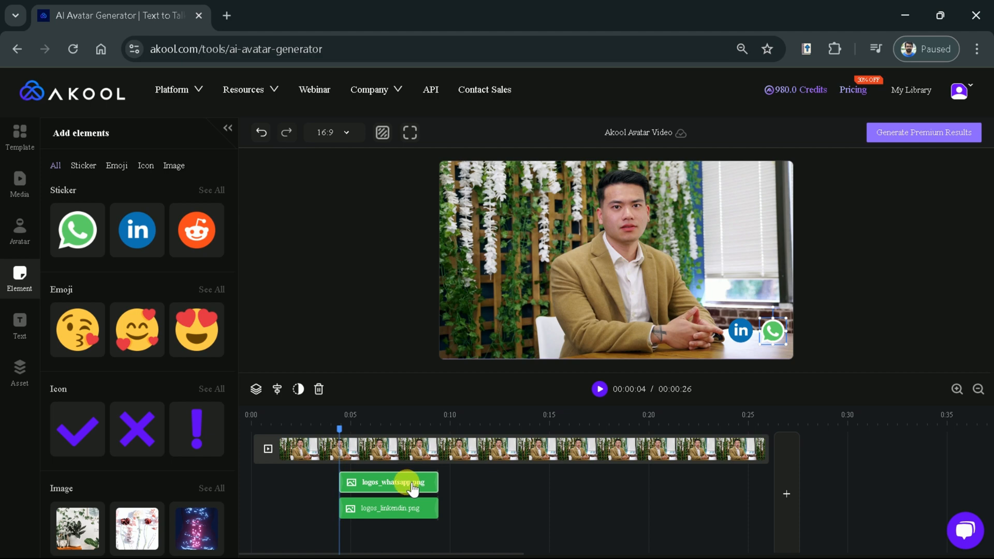
left_click(389, 508)
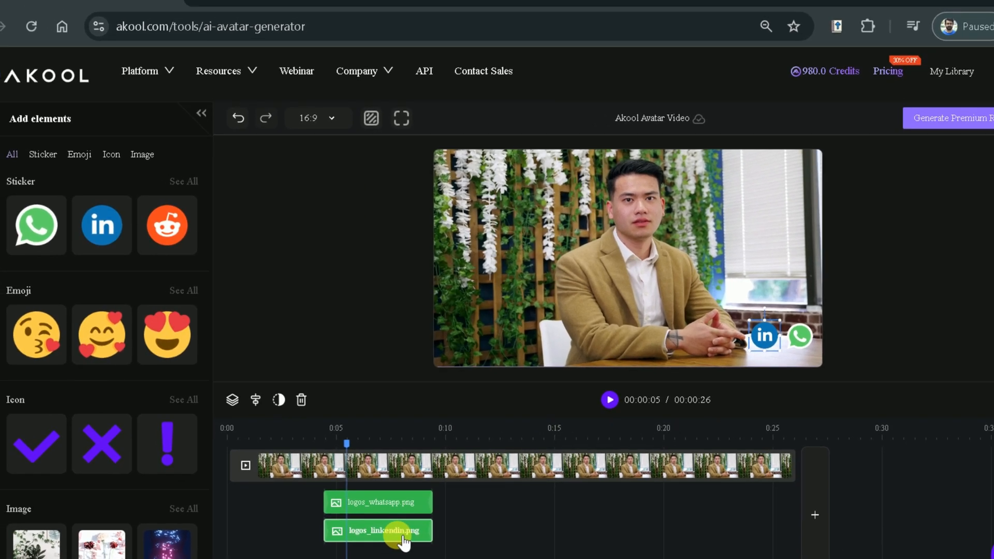
left_click(20, 317)
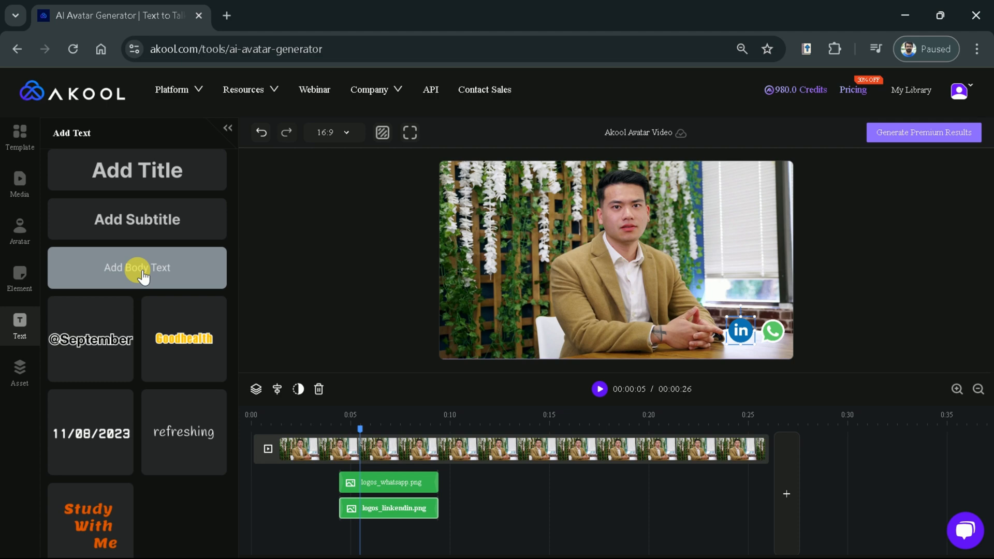
Step: Add a Goodhealth-style channel-name caption and pick its text colour
left_click(183, 338)
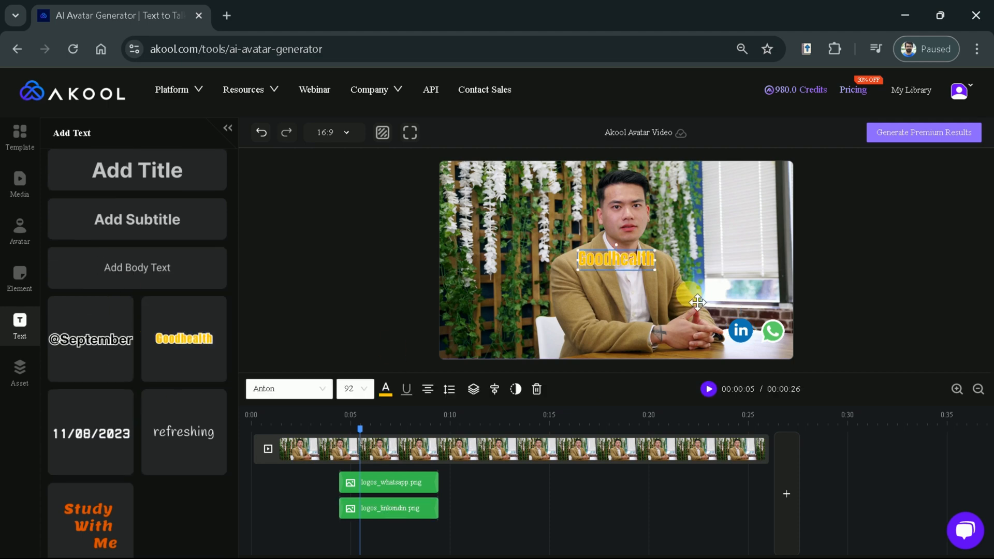
left_click(386, 388)
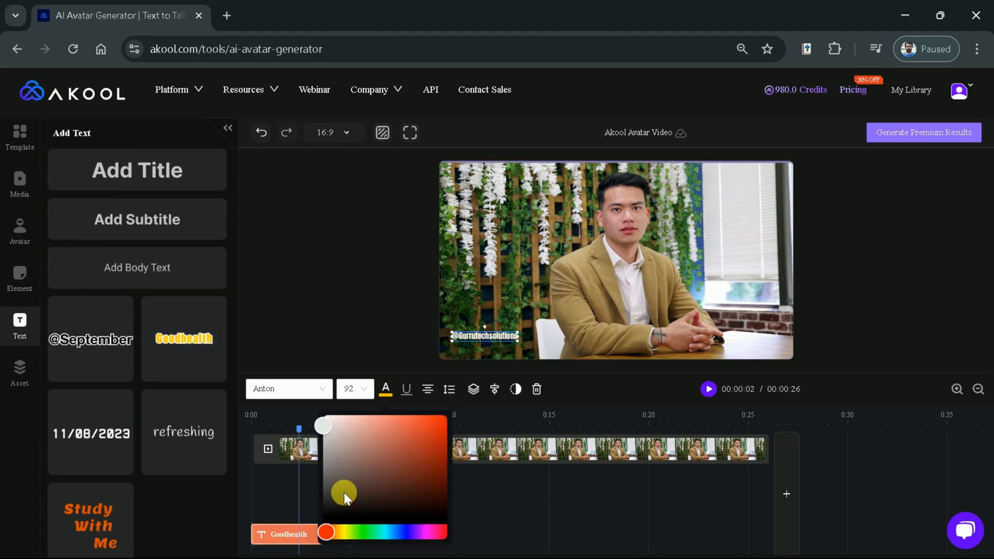
left_click_drag(345, 492, 320, 421)
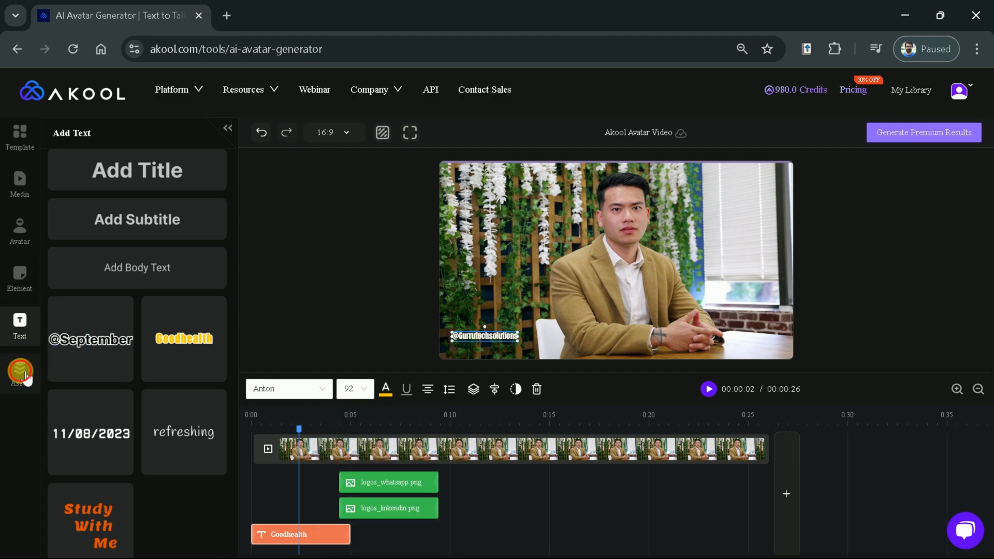
Step: Add the uploaded round cartoon logo above the channel caption and rewind playback to the start
left_click(19, 370)
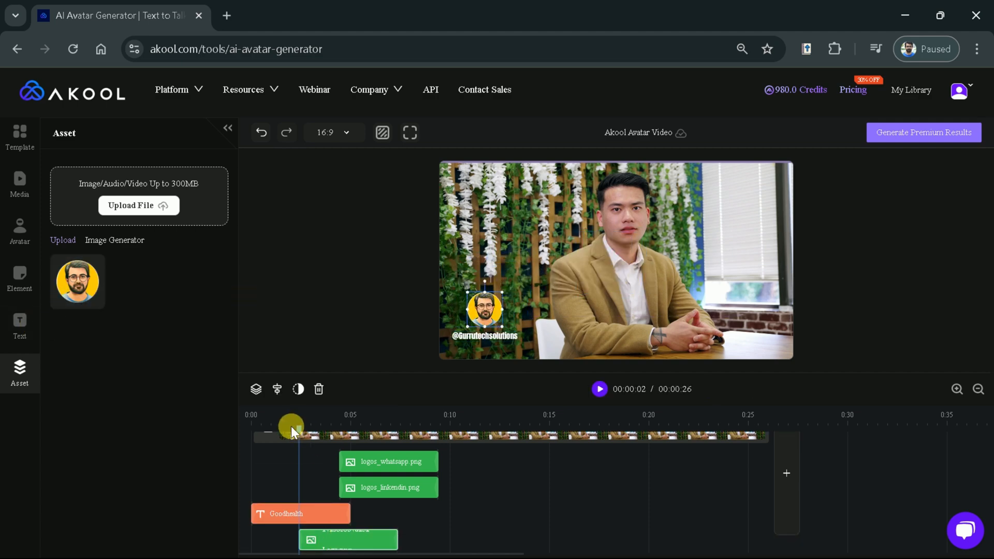
left_click(19, 181)
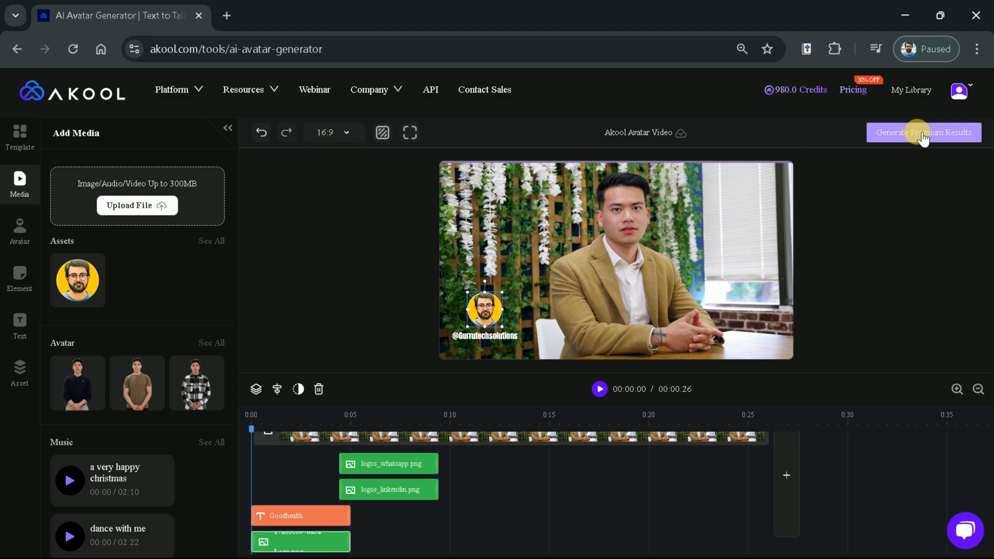
Step: Generate the premium result at 1080P so the video starts processing in My Library
left_click(923, 132)
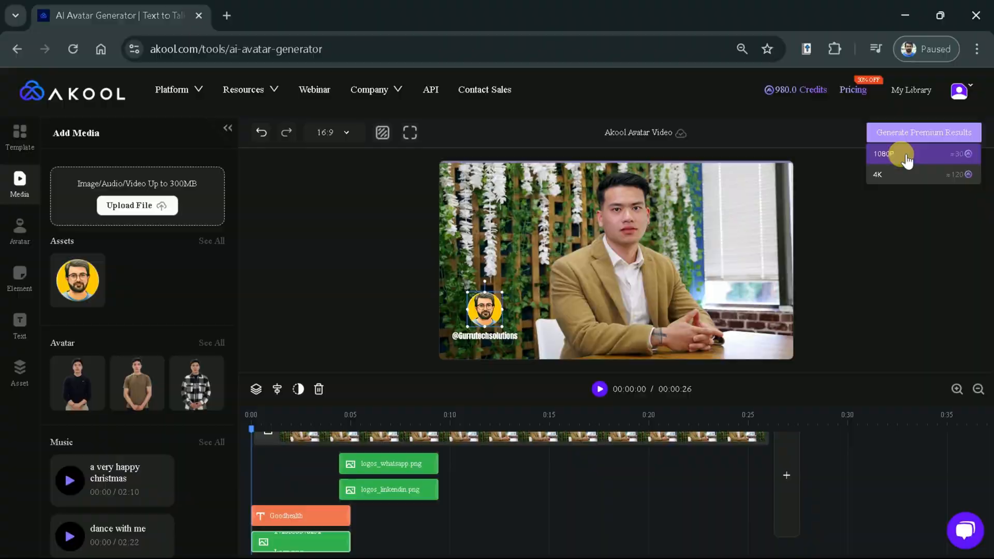
left_click(897, 155)
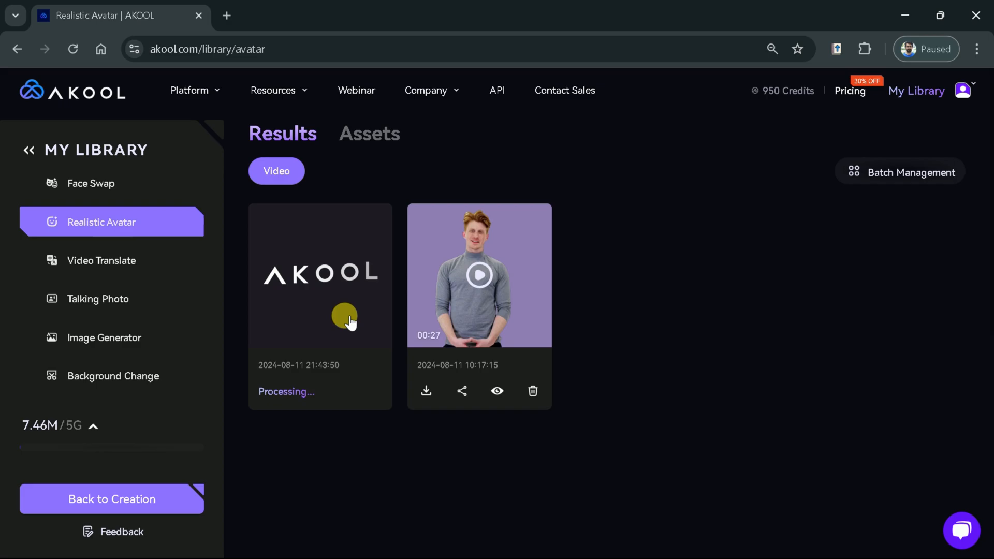
Step: Open Pricing from the Akool home page and show monthly plans: Pro $30, Pro Max $119, Studio $500
left_click(33, 91)
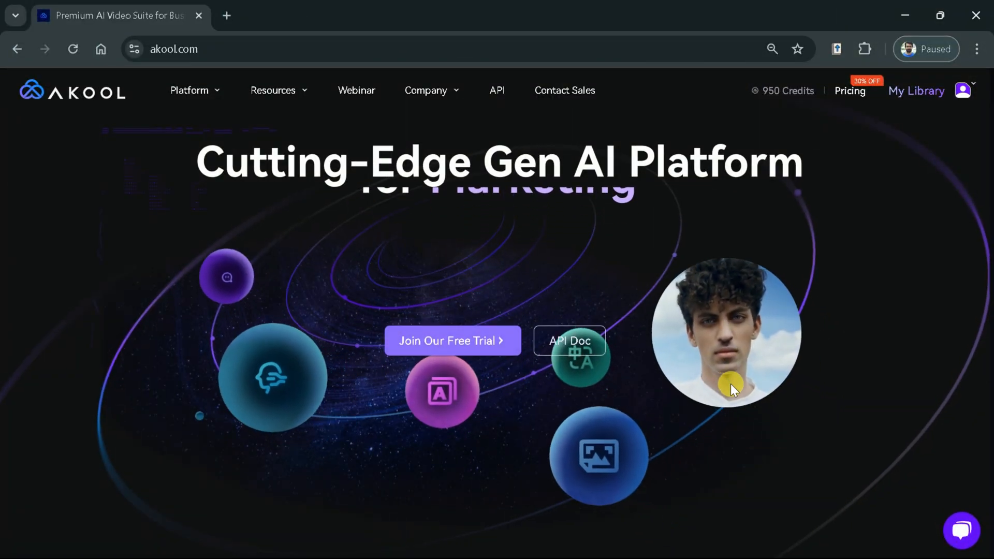
scroll("down", 3)
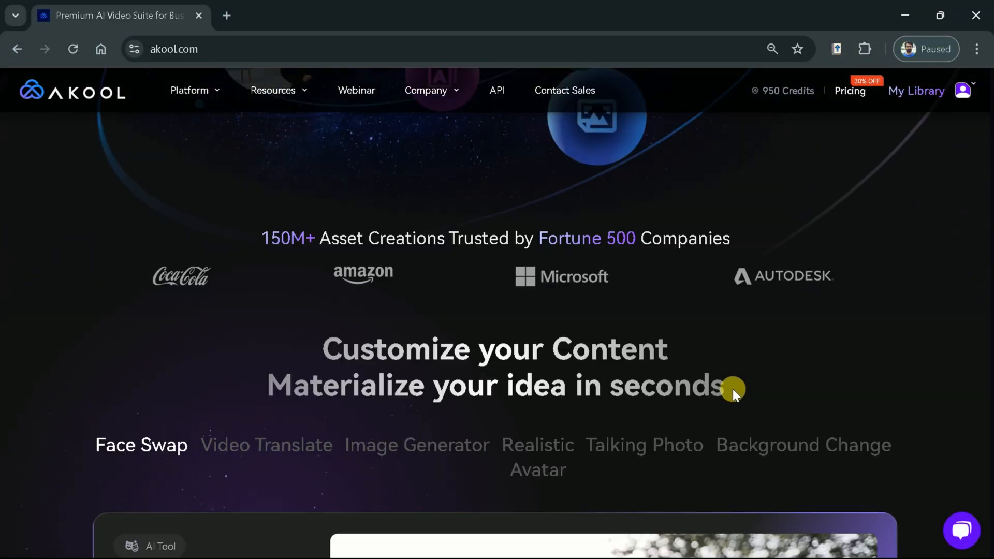
mouse_move(781, 404)
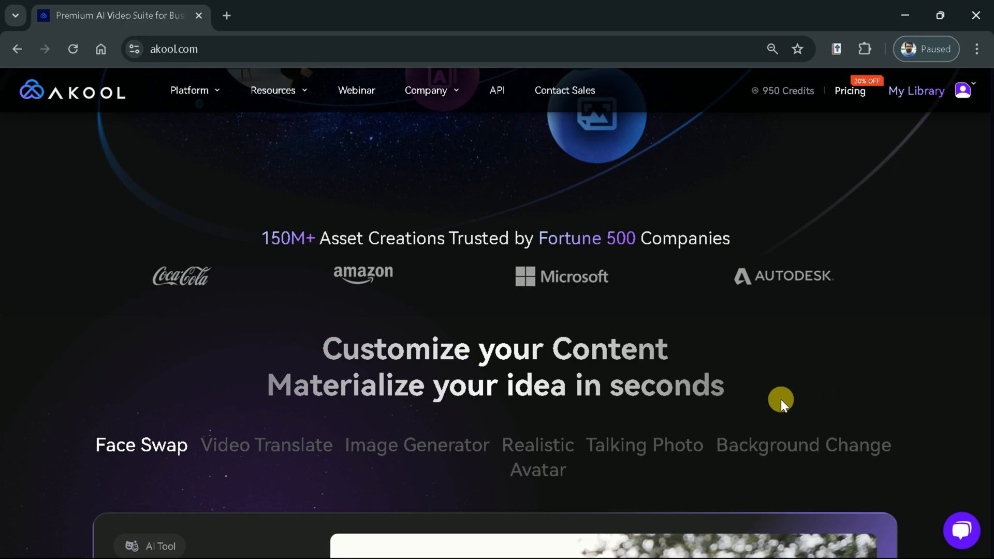
scroll("down", 3)
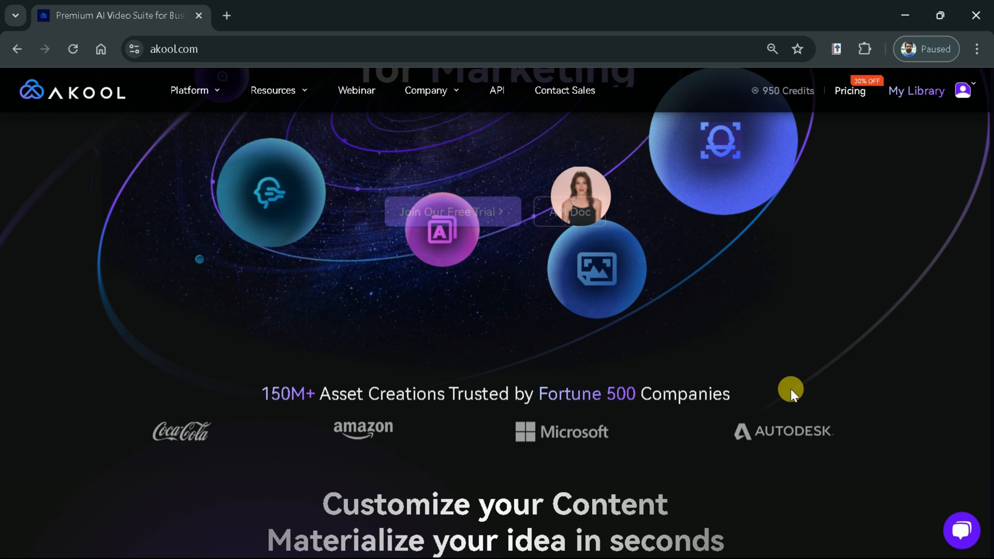
mouse_move(850, 93)
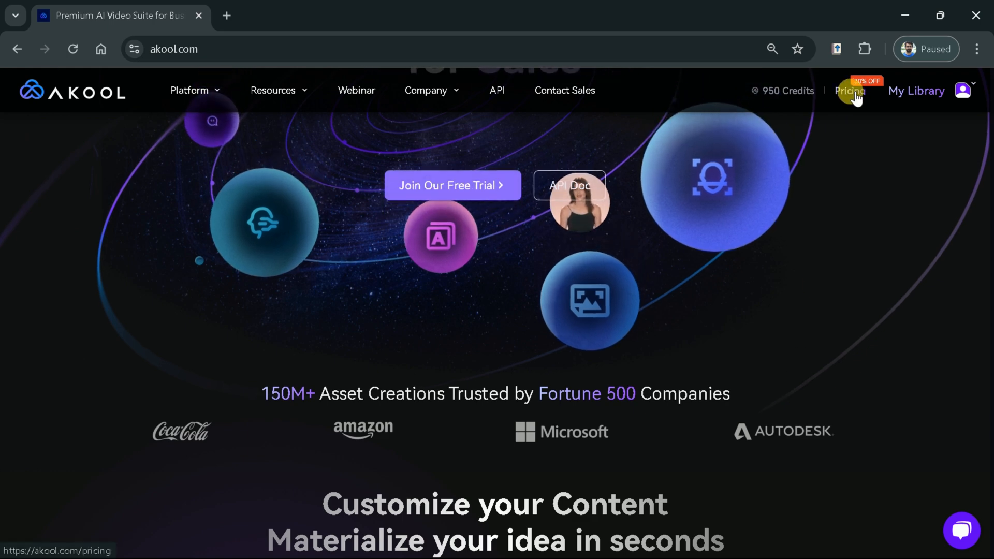
left_click(850, 91)
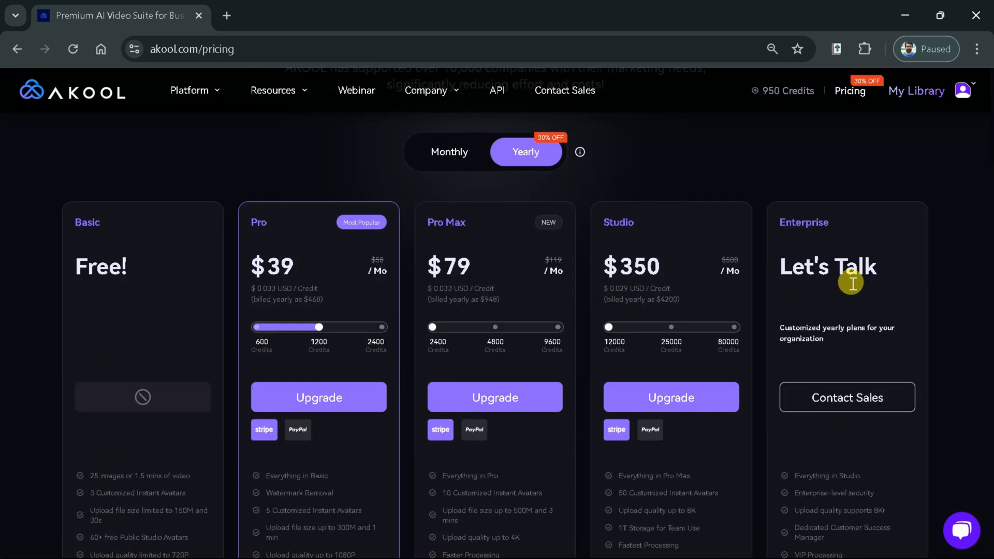
left_click(449, 151)
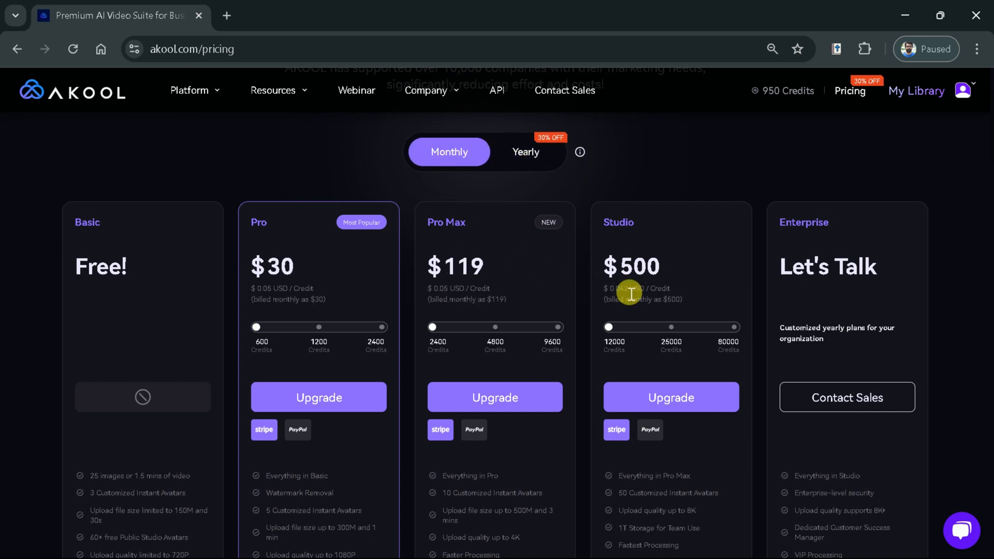